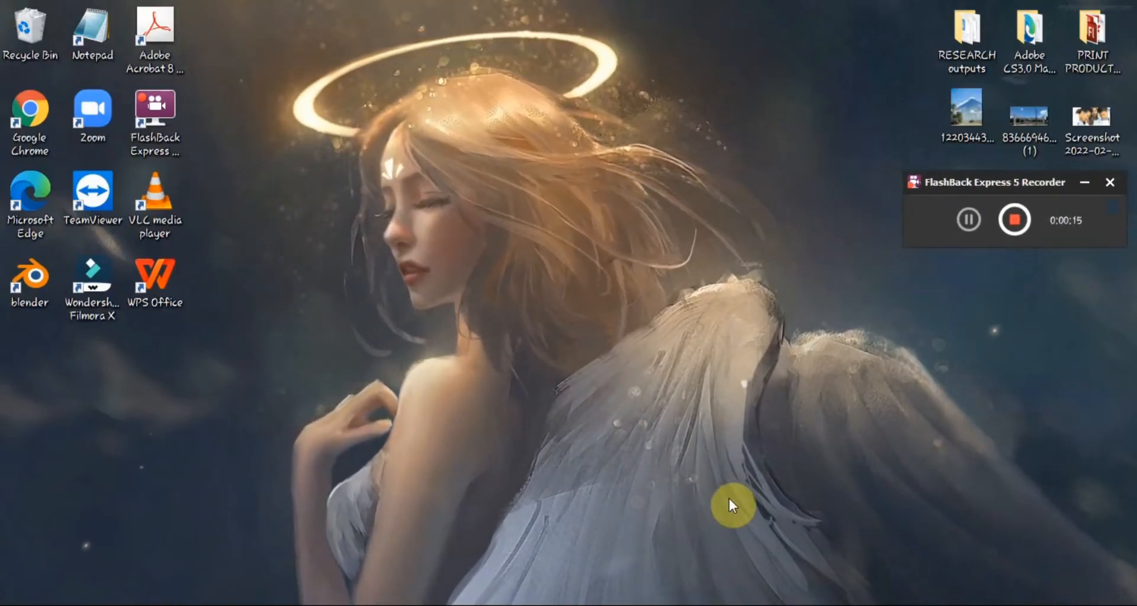
mouse_move(391, 381)
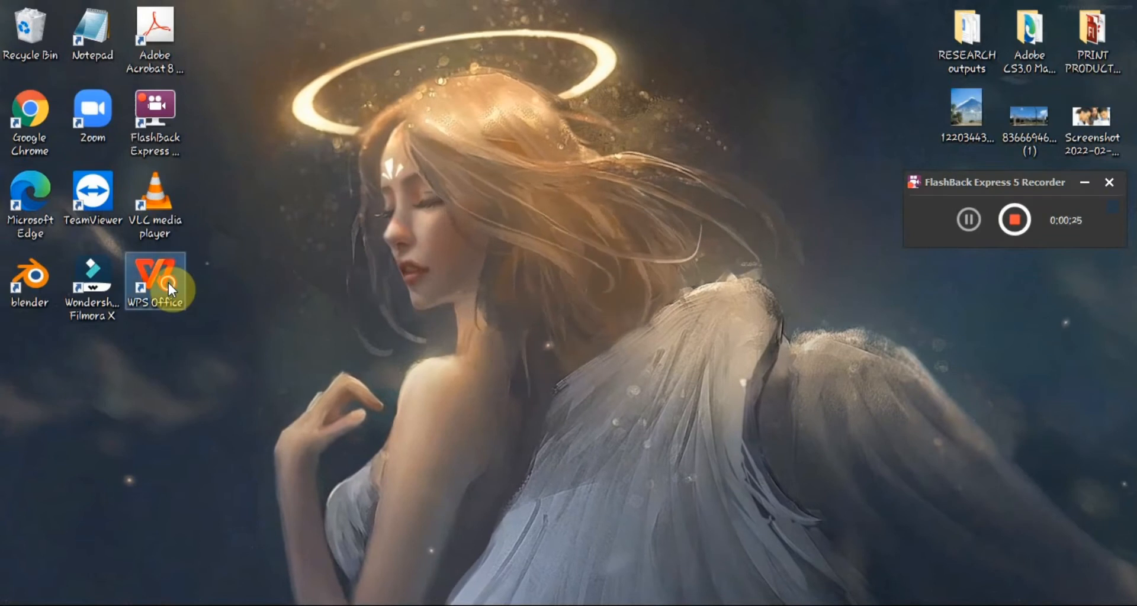
Launch WPS Office and create a new blank text document, Document1.
double_click(154, 281)
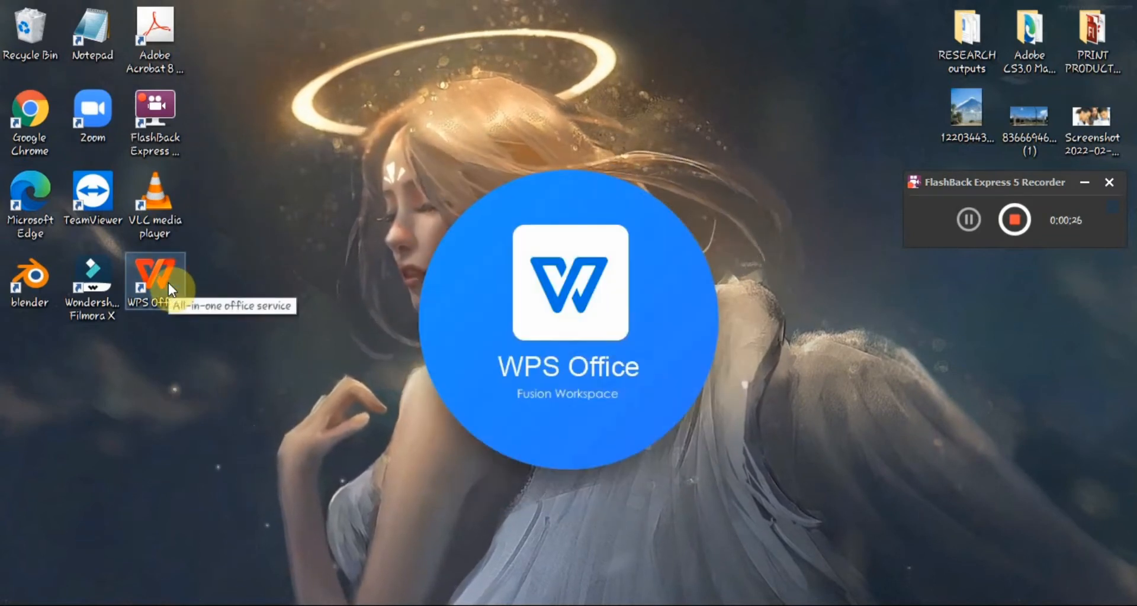
double_click(155, 282)
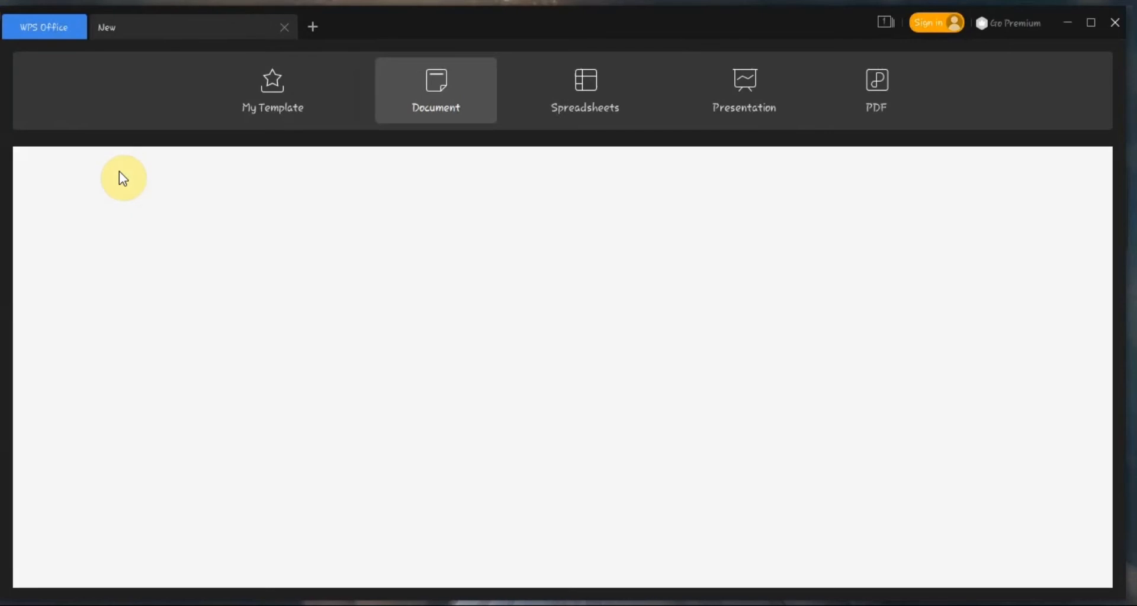
click(436, 90)
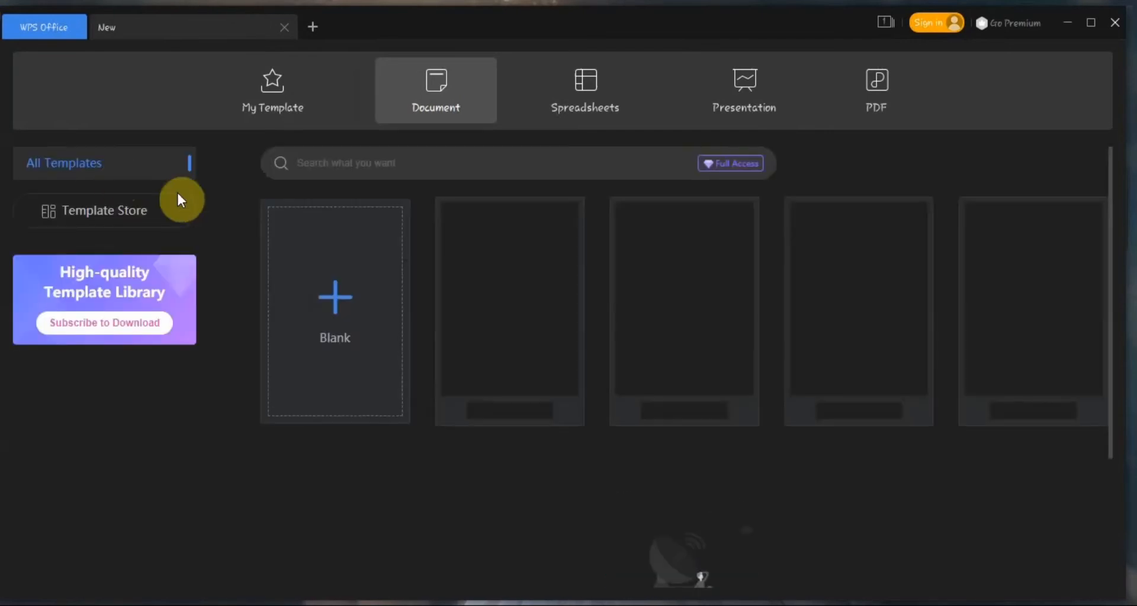
click(334, 312)
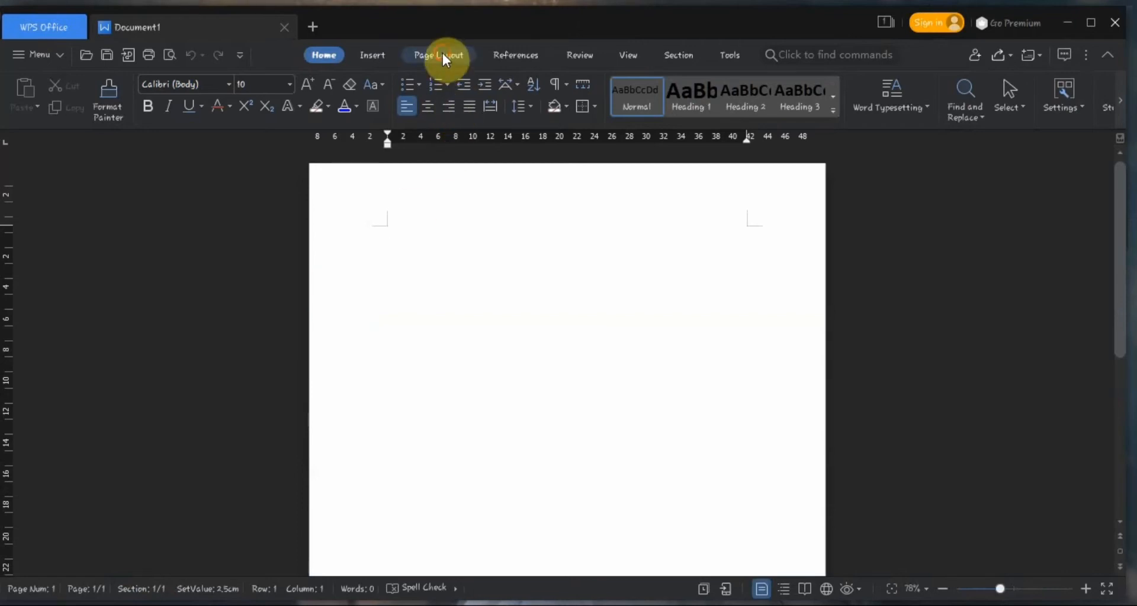
Switch the page orientation to landscape.
click(438, 55)
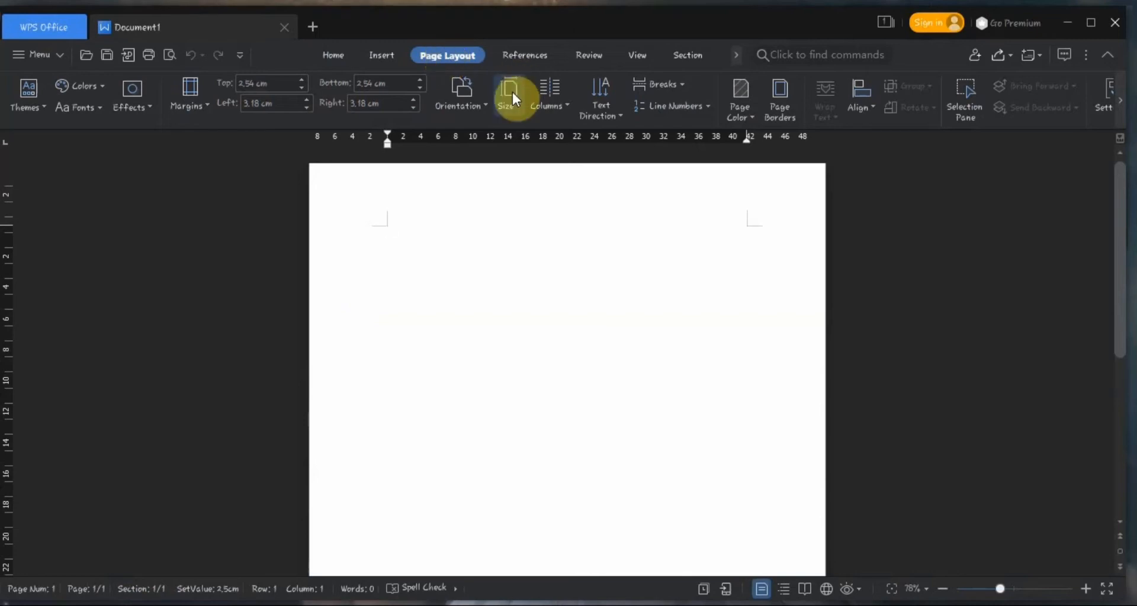
click(505, 94)
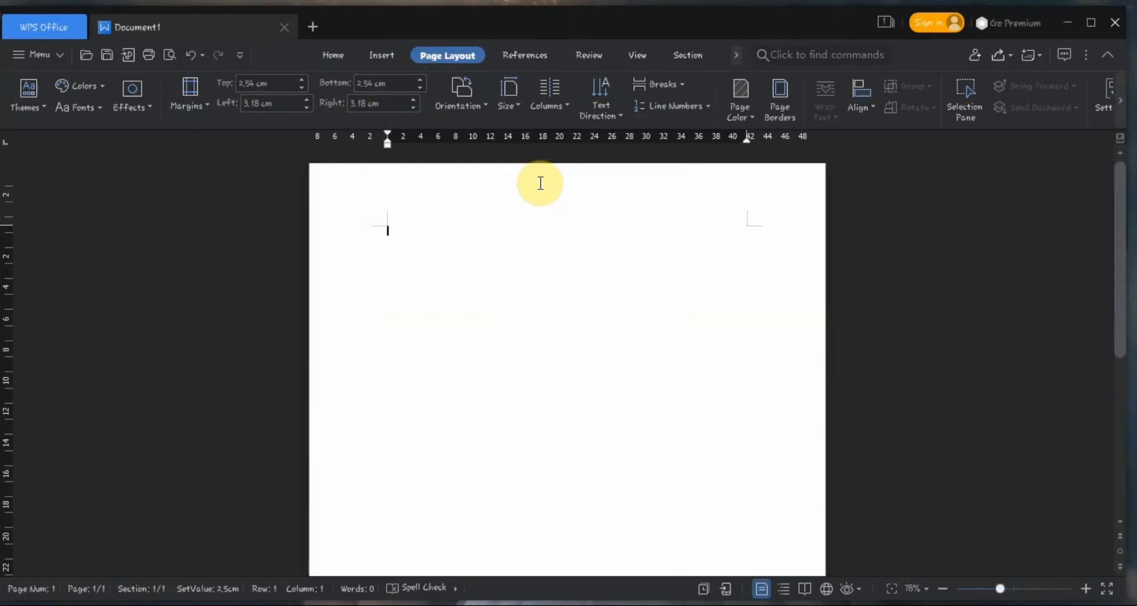
click(461, 94)
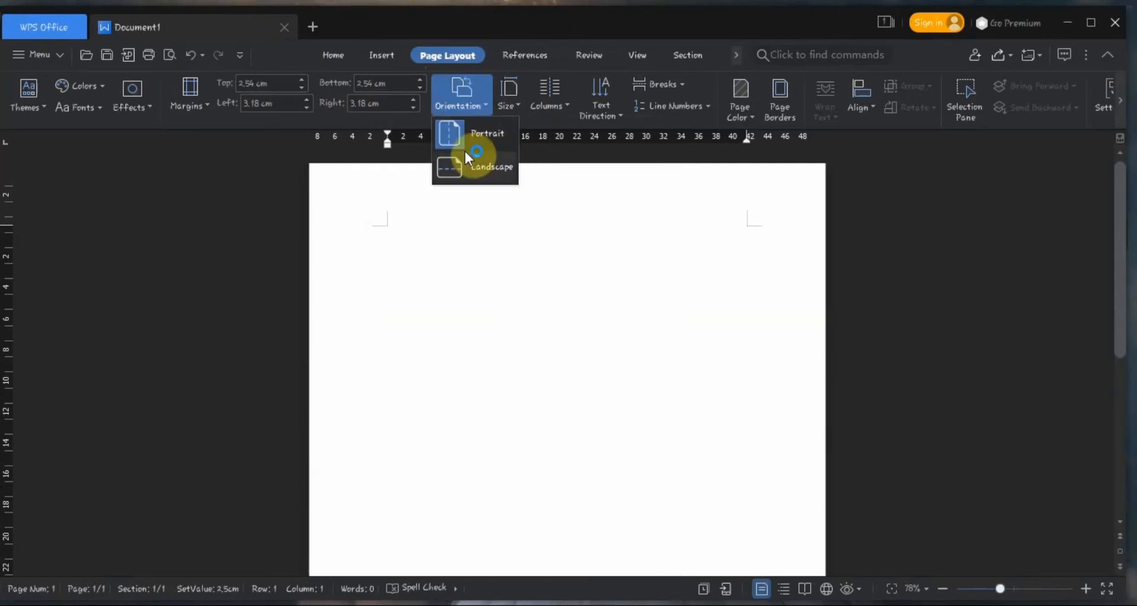
click(492, 166)
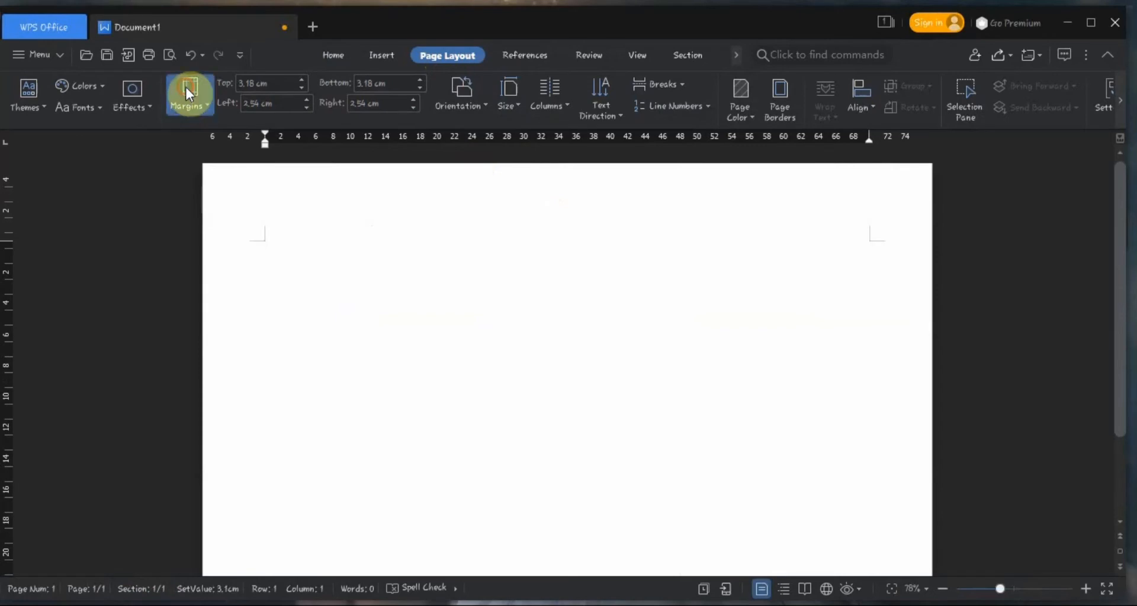
Apply narrow 1.27 cm margins and split the page into three columns.
click(189, 94)
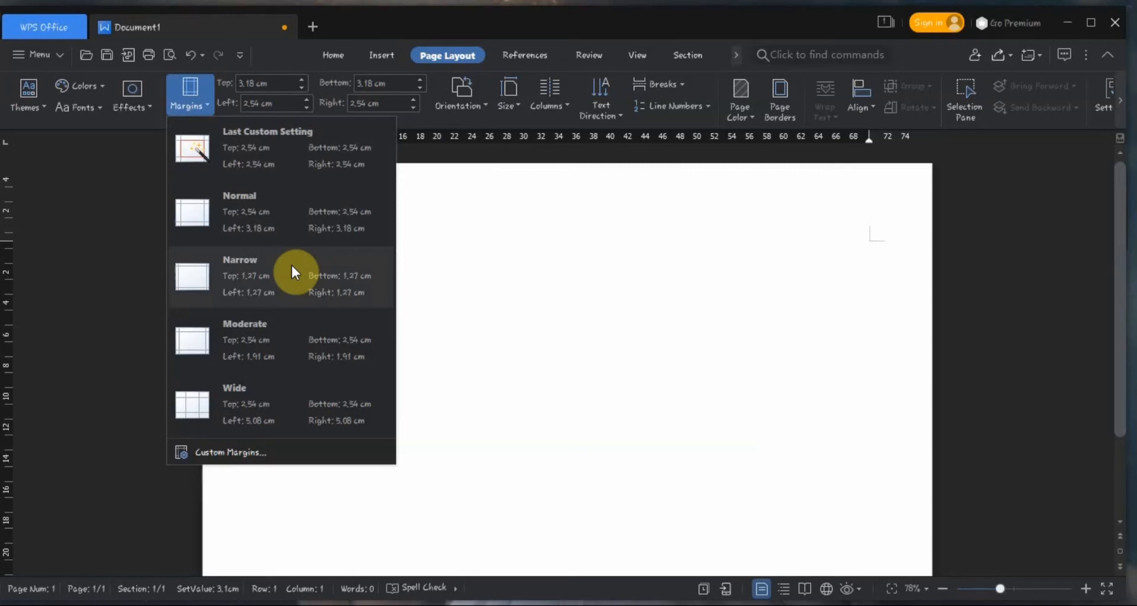
click(290, 275)
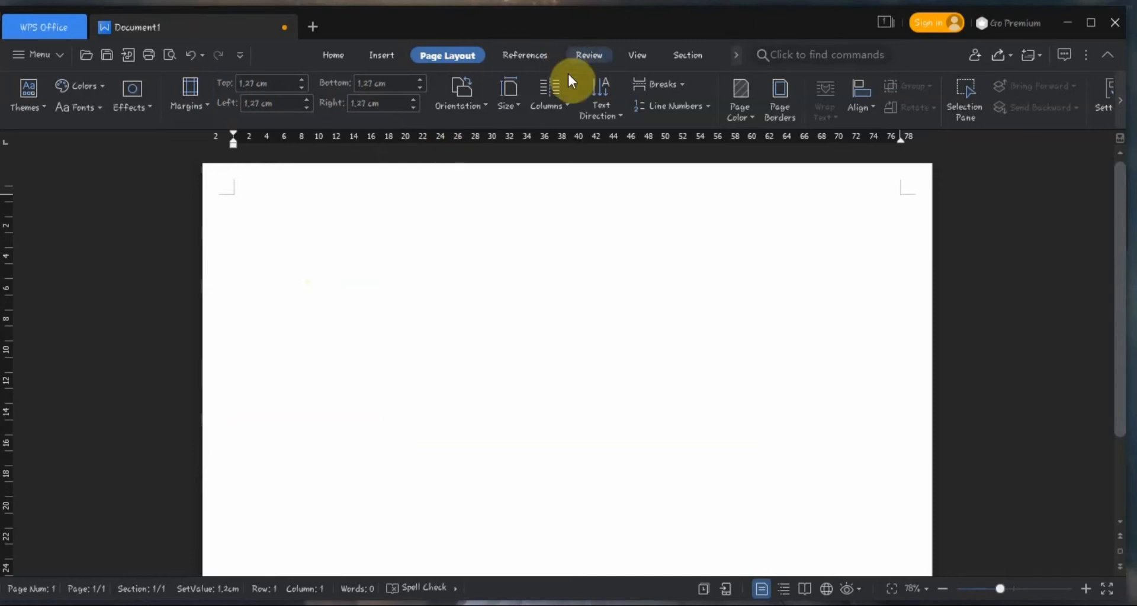
click(547, 94)
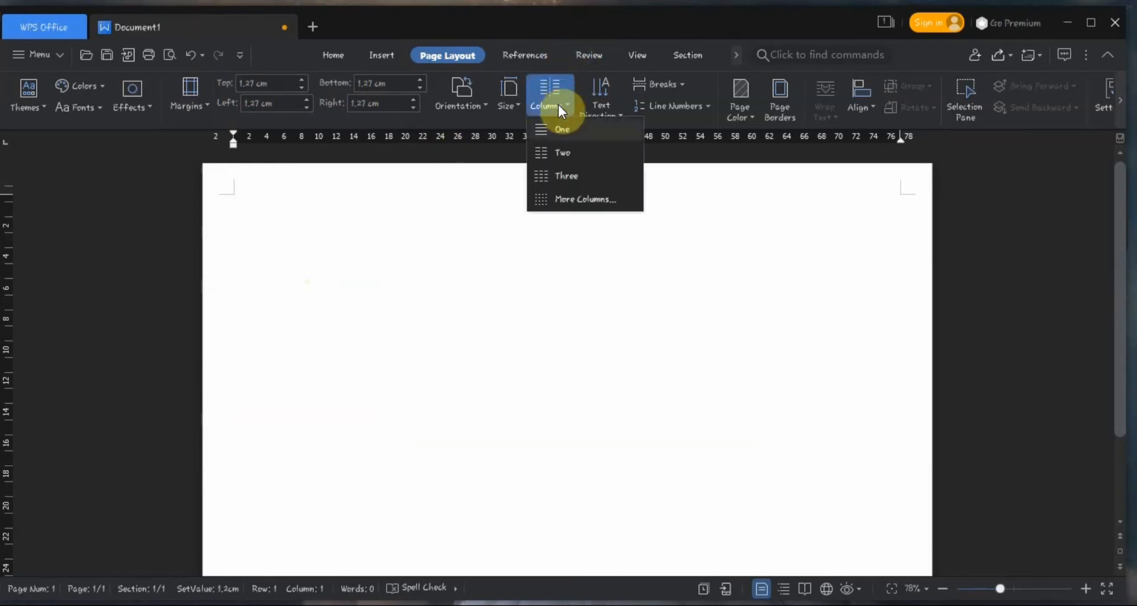
click(562, 152)
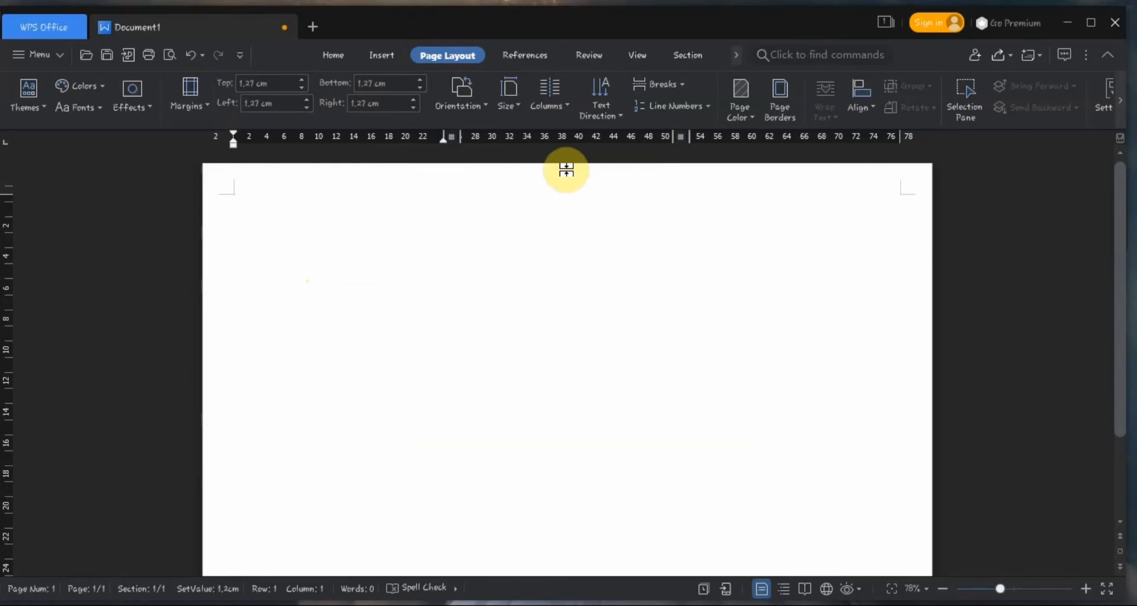
mouse_move(611, 290)
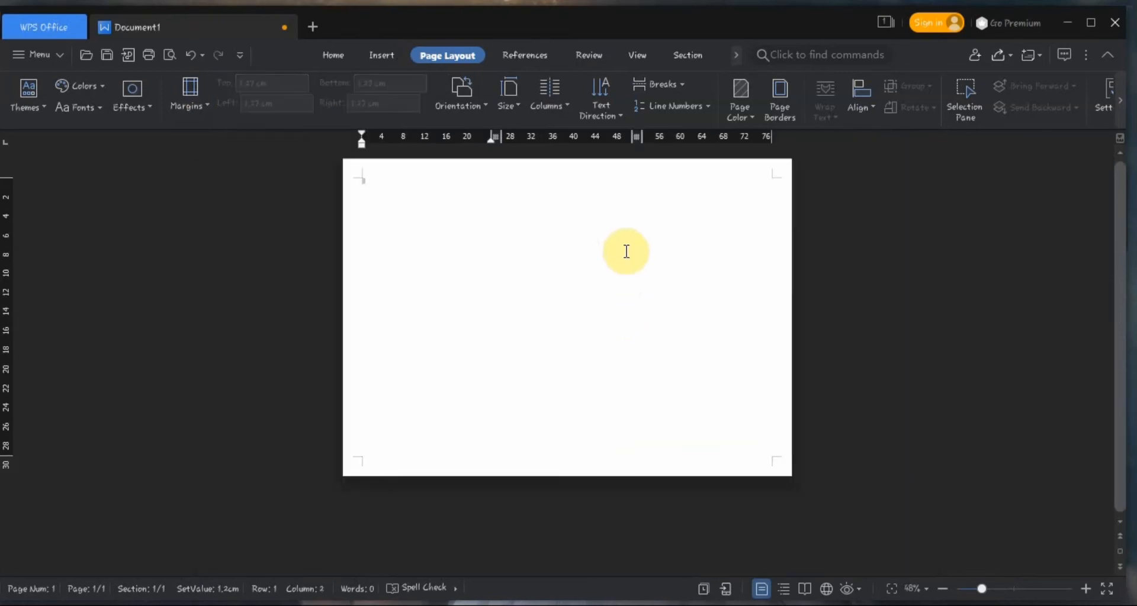
Draw a tall rectangle stretched over the right portion of the page.
click(380, 55)
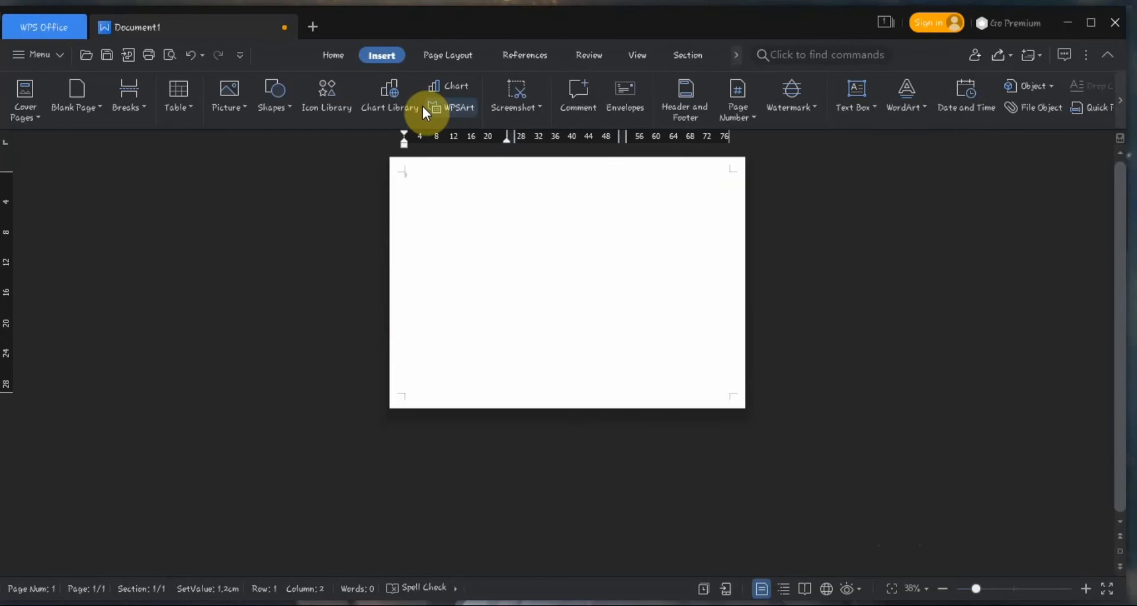
click(270, 98)
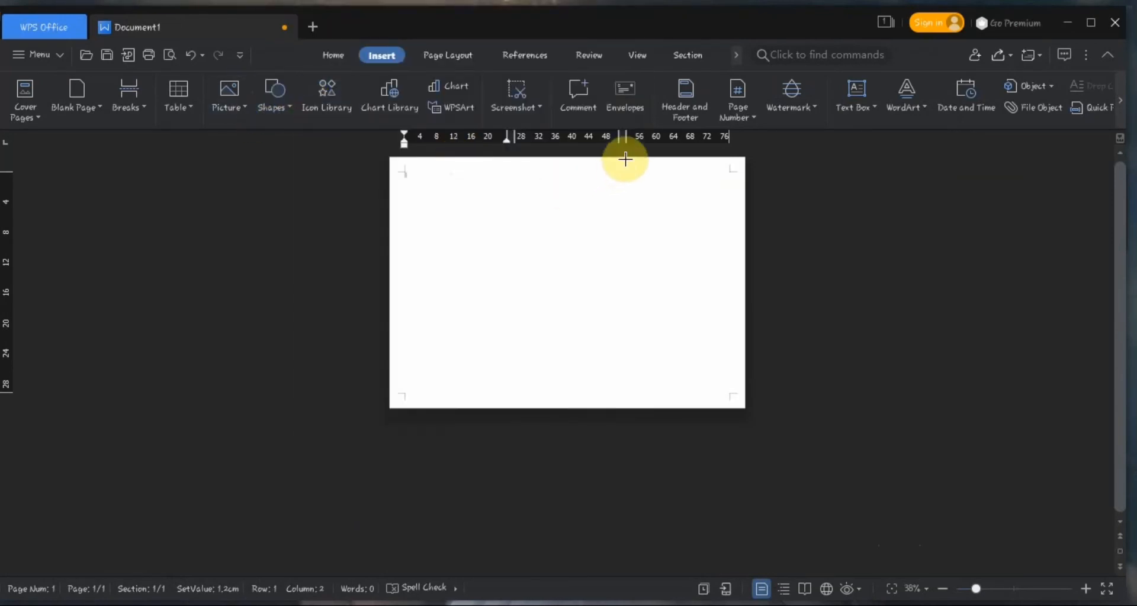
drag(625, 158, 648, 261)
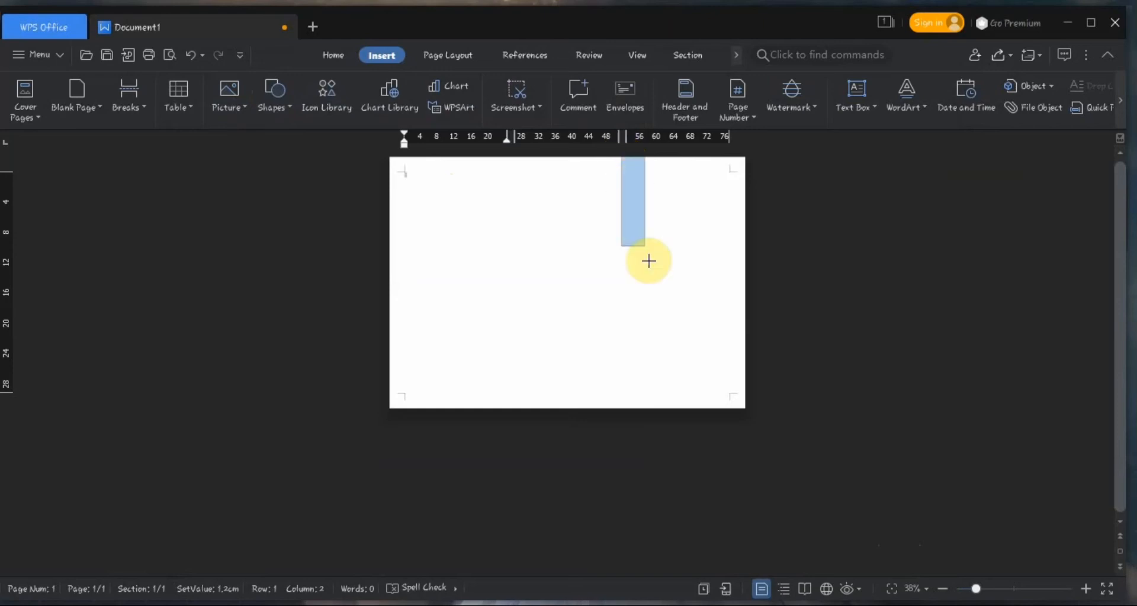
drag(647, 261, 758, 413)
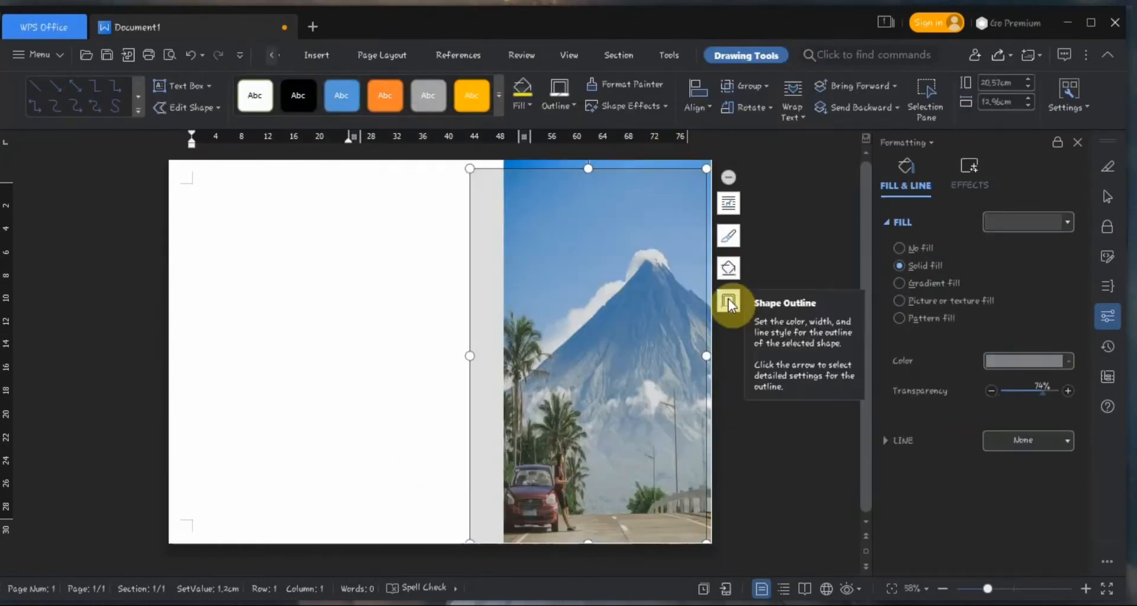
Adjust the photo rectangle's outline, then select the light blue top-left rectangle.
click(728, 268)
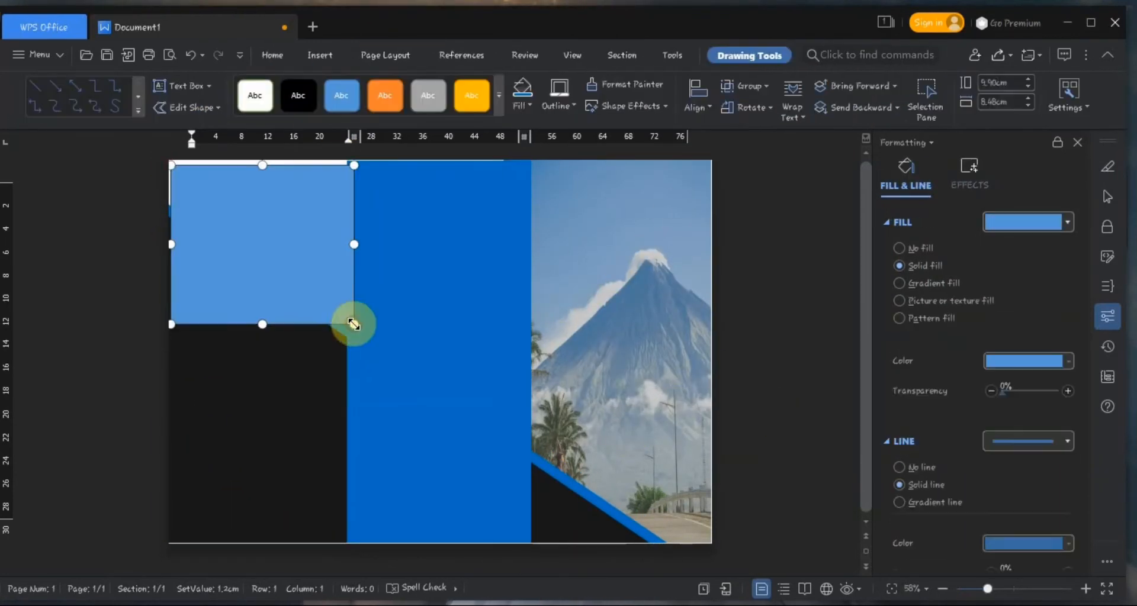
click(900, 300)
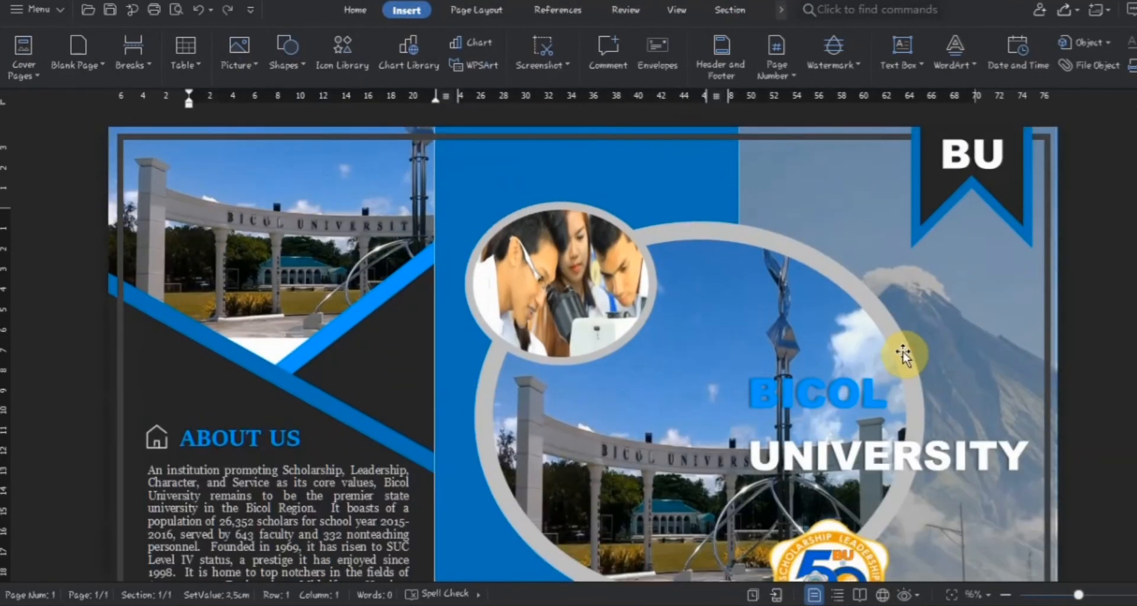
scroll(down, 3)
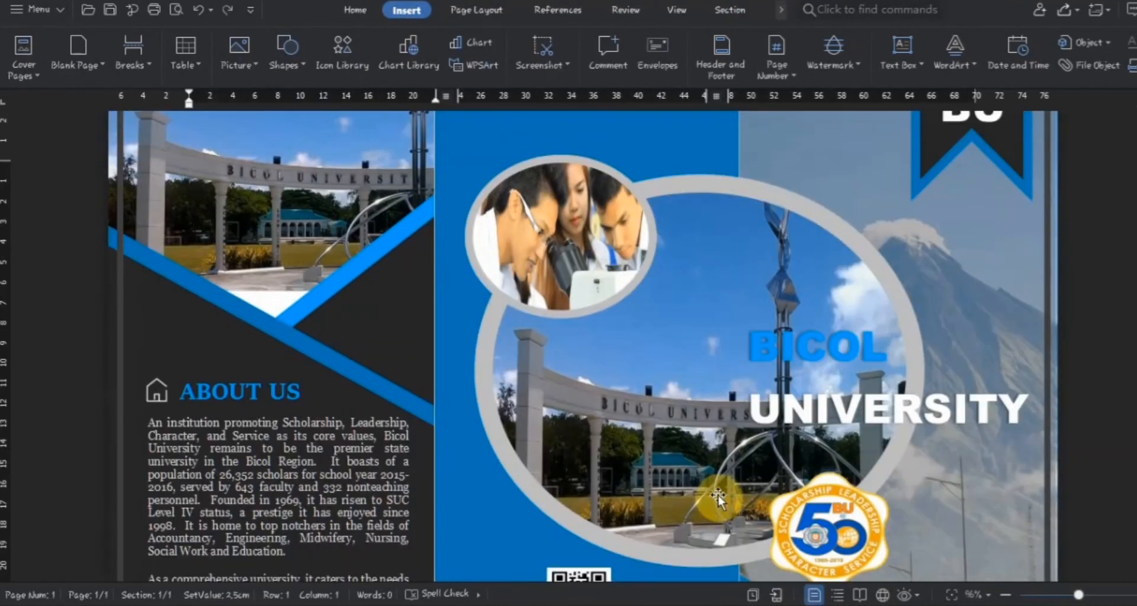
scroll(down, 3)
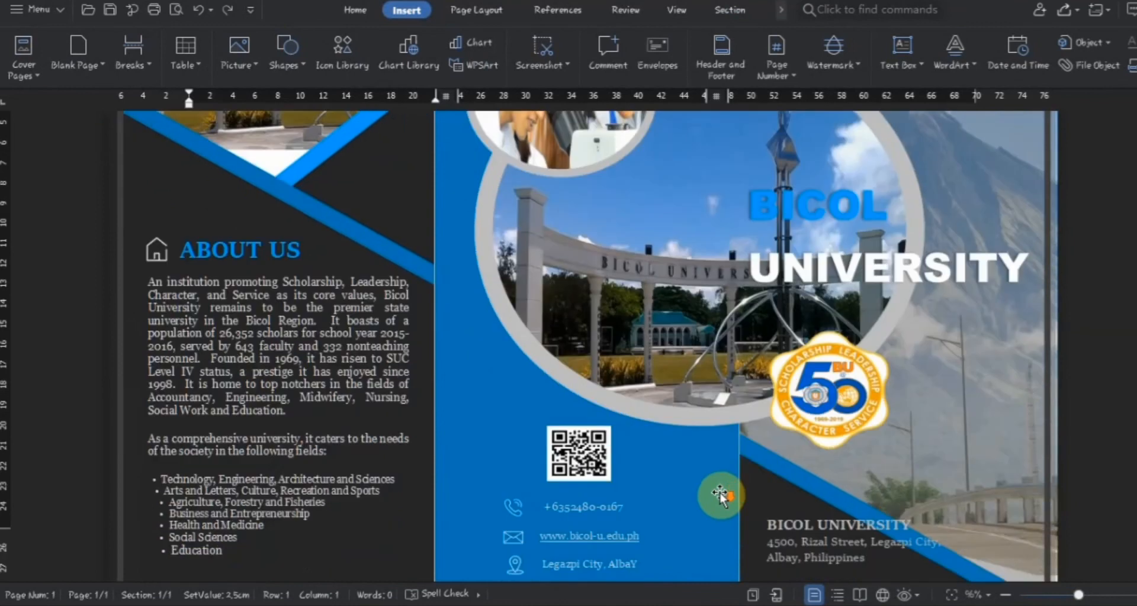
scroll(down, 3)
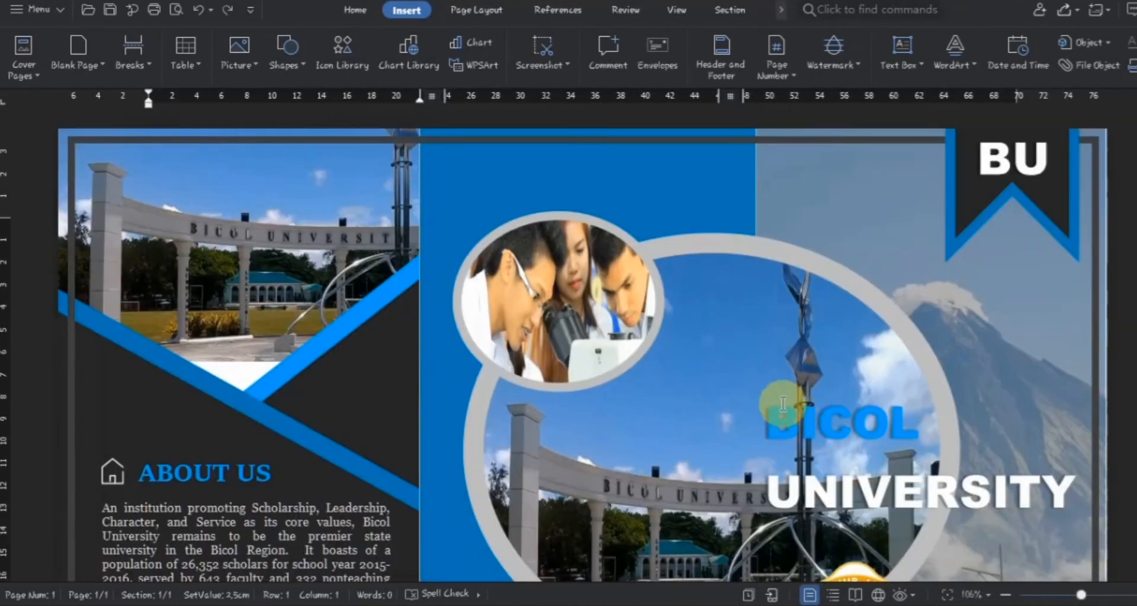
scroll(down, 3)
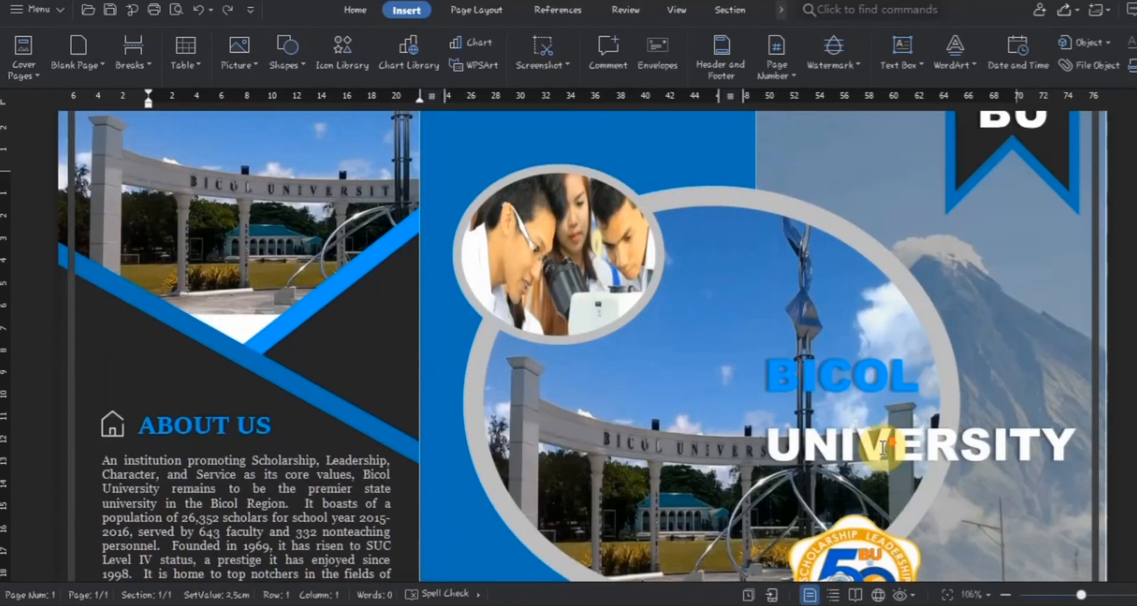
scroll(down, 3)
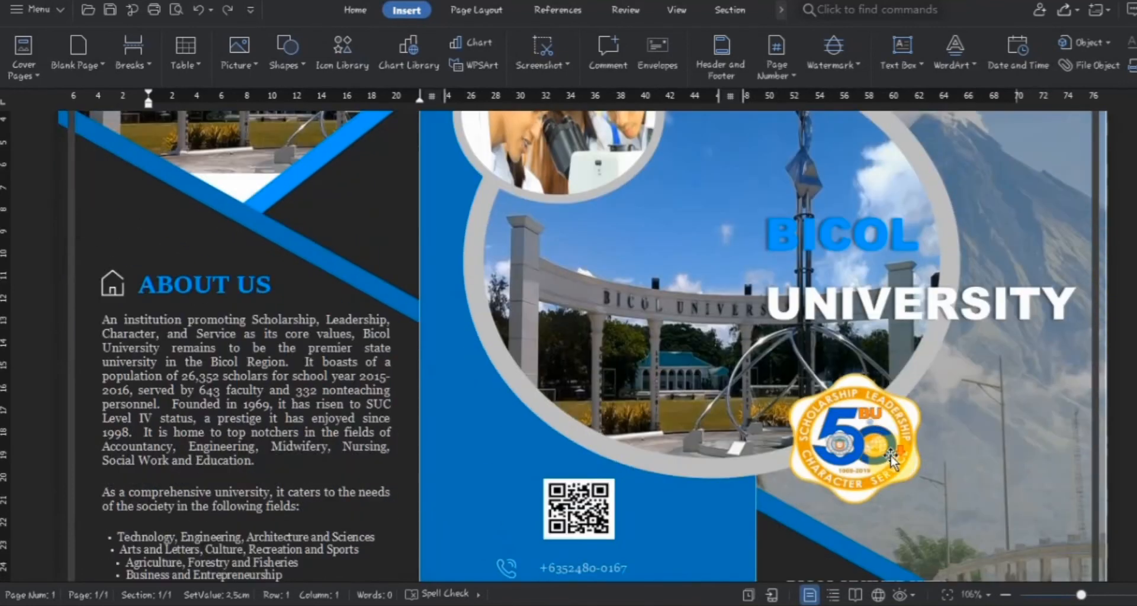
scroll(down, 3)
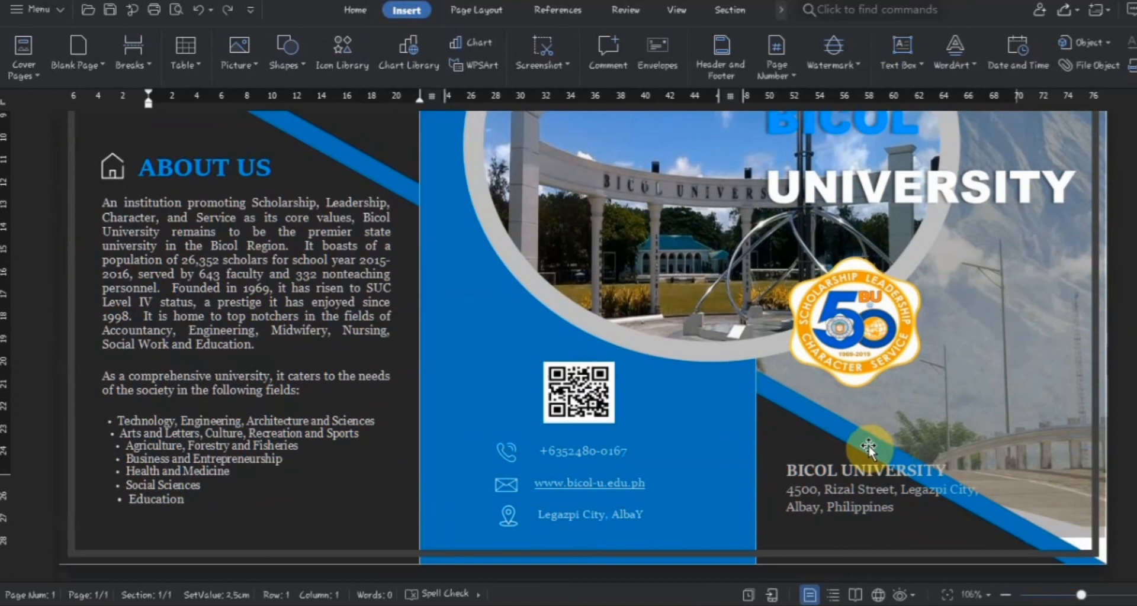